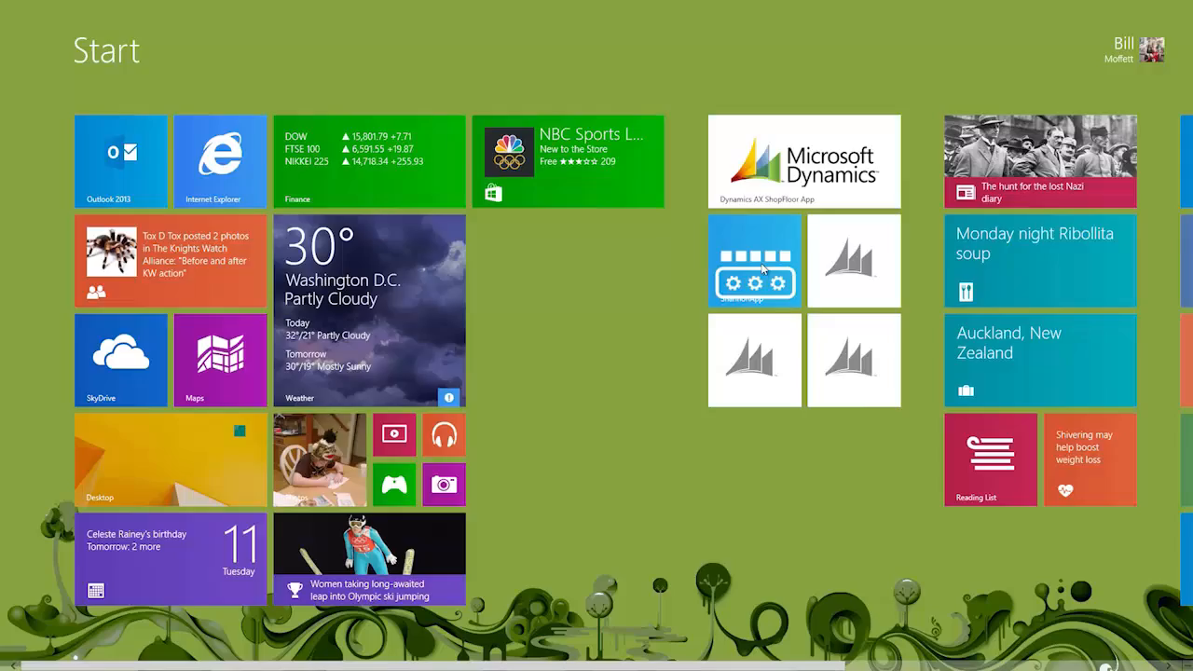
Step: Launch the Shop Floor app from Start and dismiss the Connection pane to reach badge sign-in
left_click(753, 261)
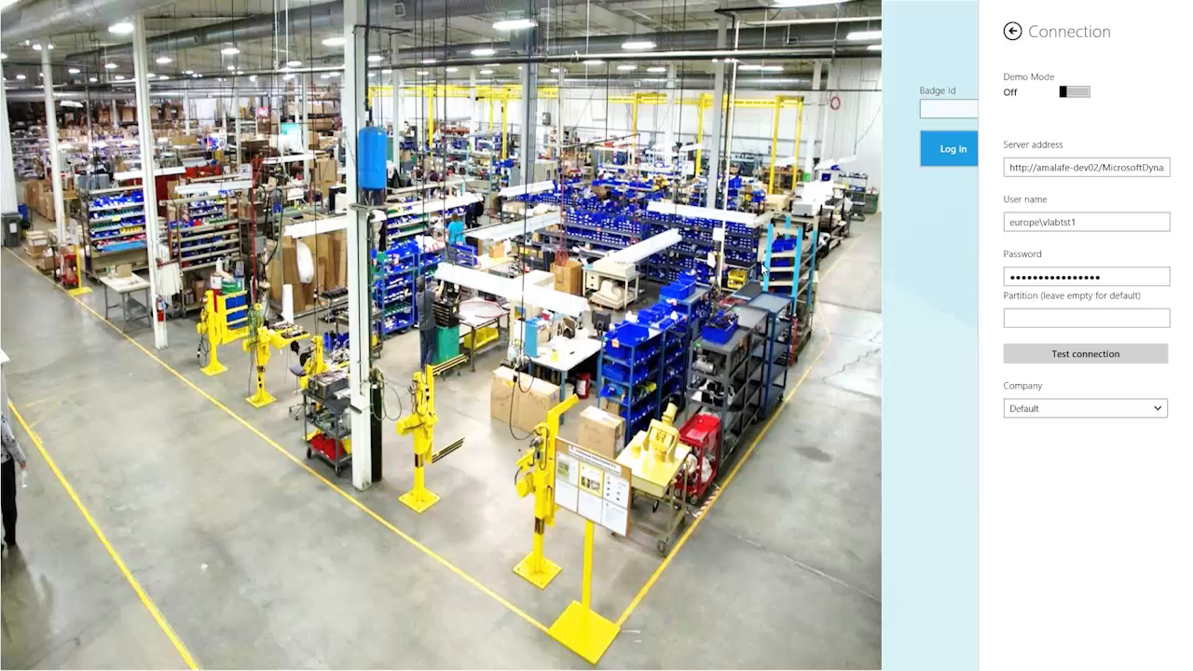
left_click(1085, 408)
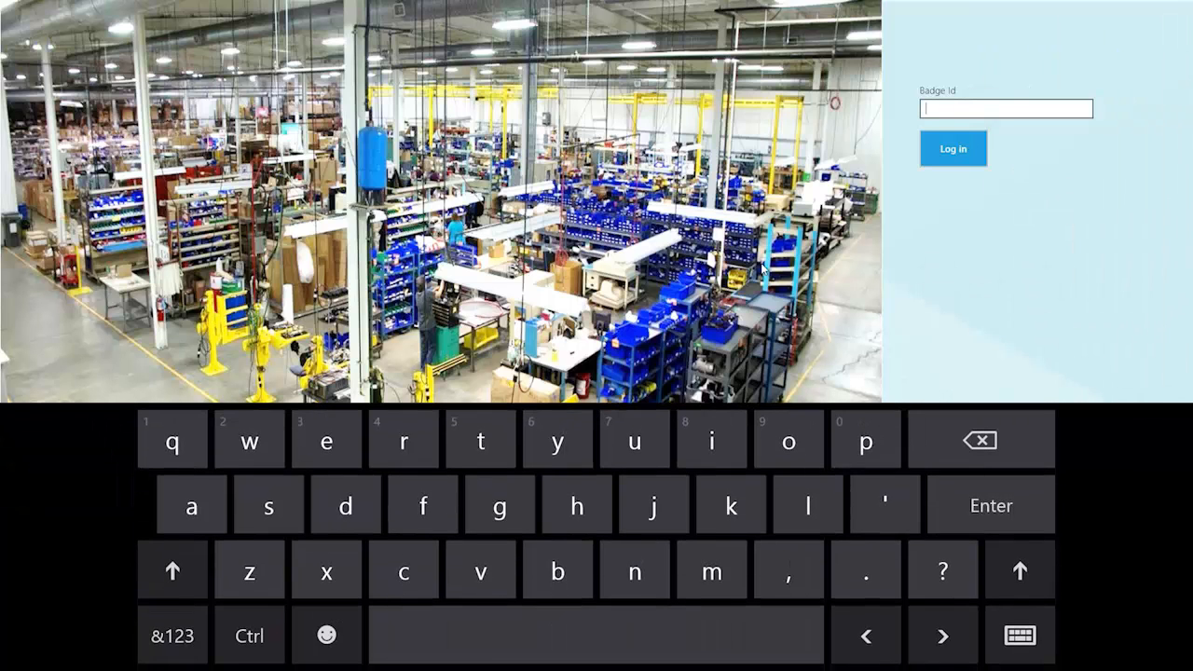
Step: Log in with Badge Id 123 to reach the Welcome dashboard
type("123")
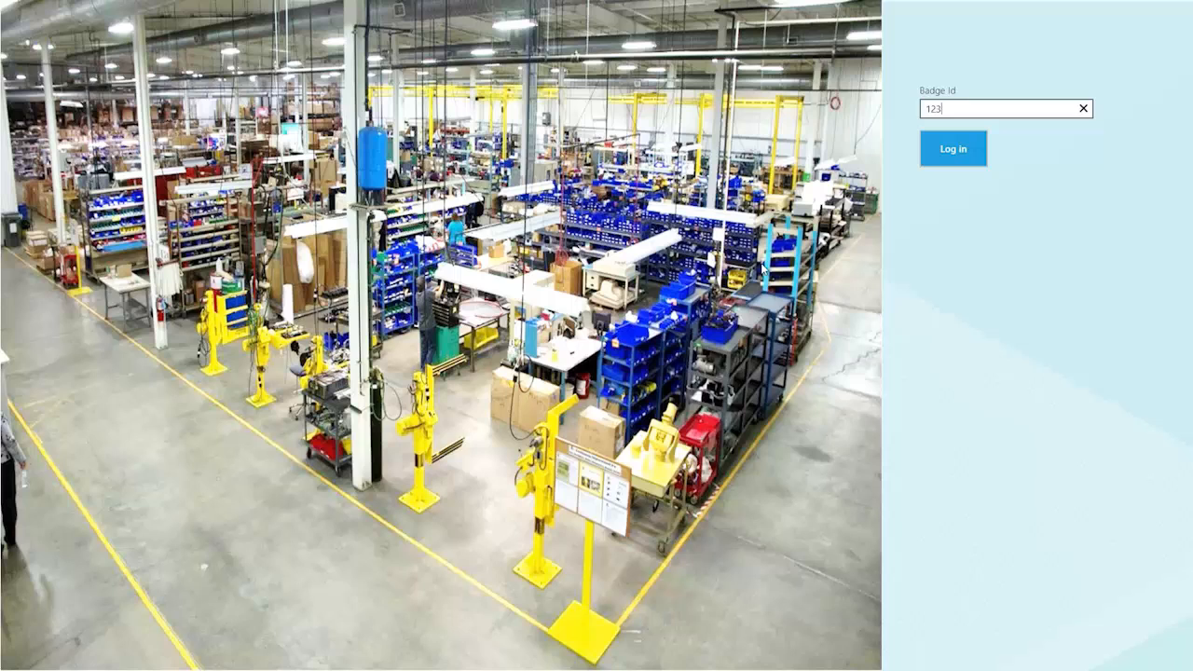
left_click(953, 149)
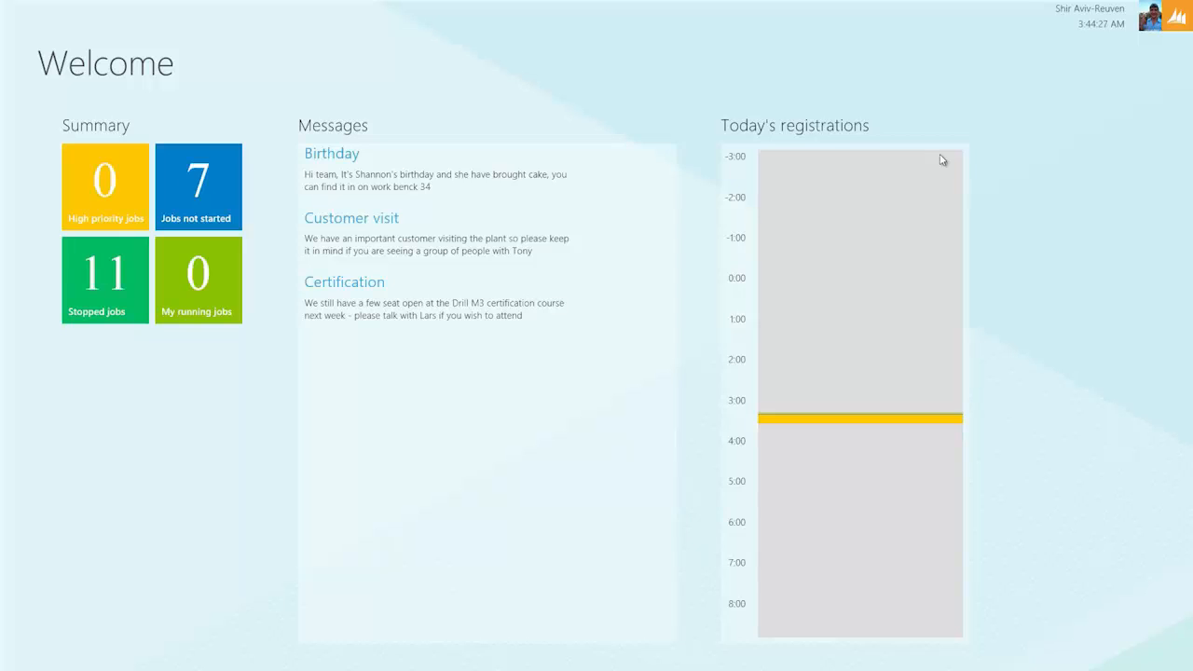
mouse_move(265, 71)
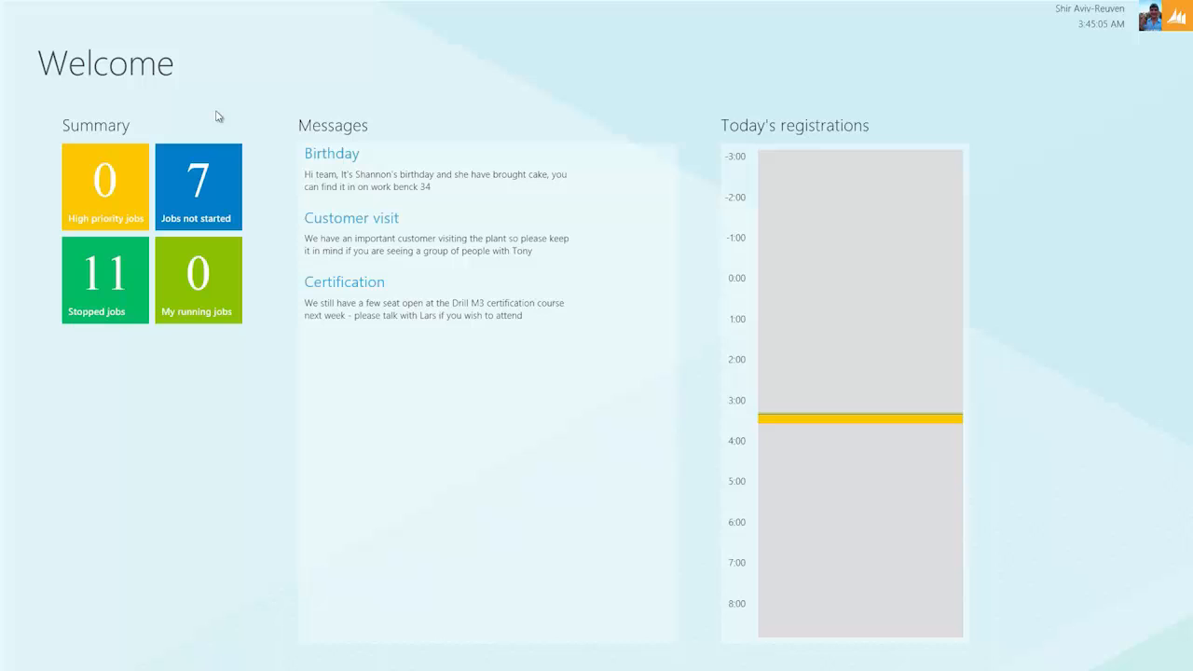
mouse_move(835, 235)
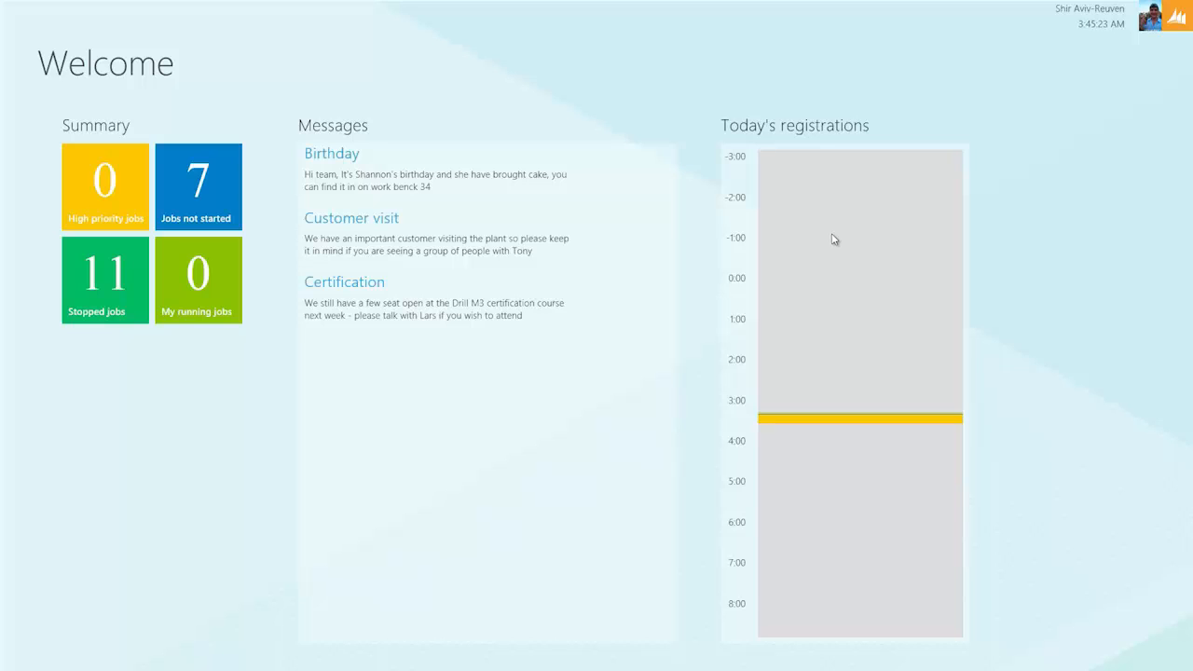
mouse_move(831, 306)
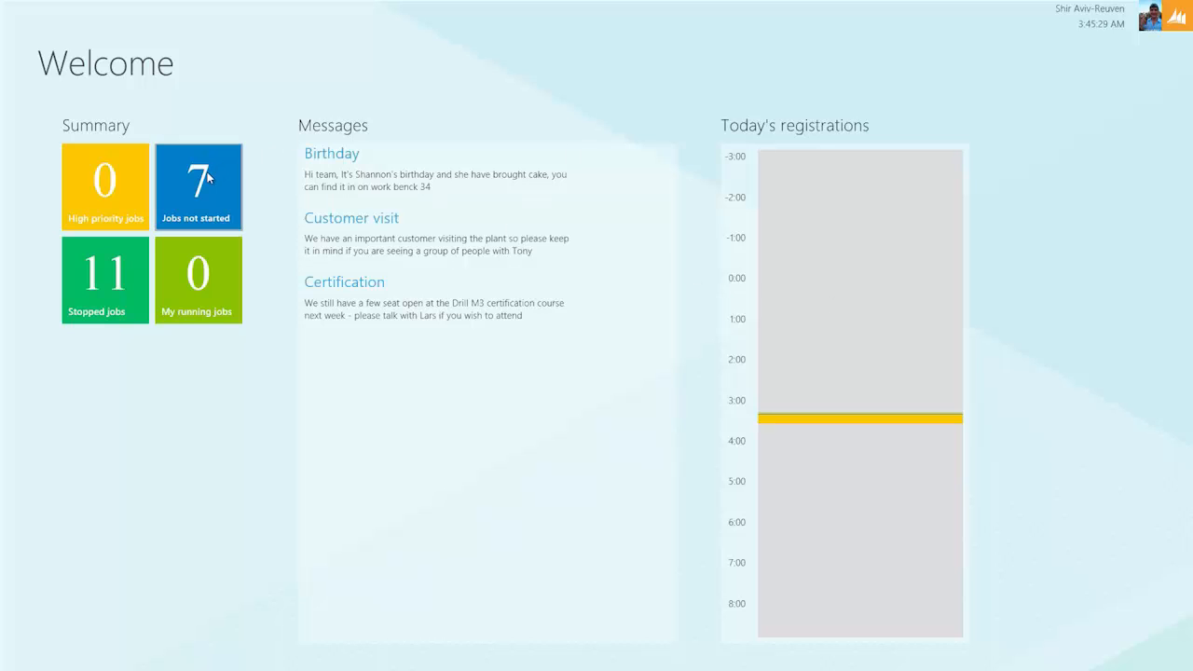
Step: Show the Jobs not started list and search it for 49 to isolate JOB_00009995
left_click(198, 186)
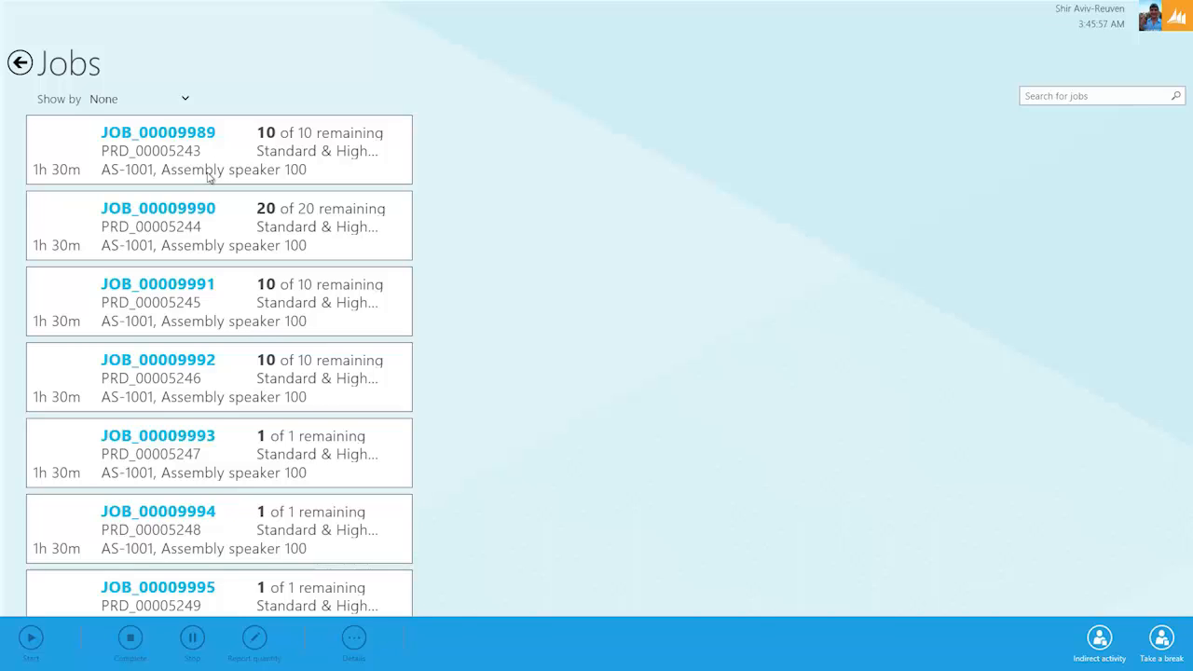
mouse_move(757, 30)
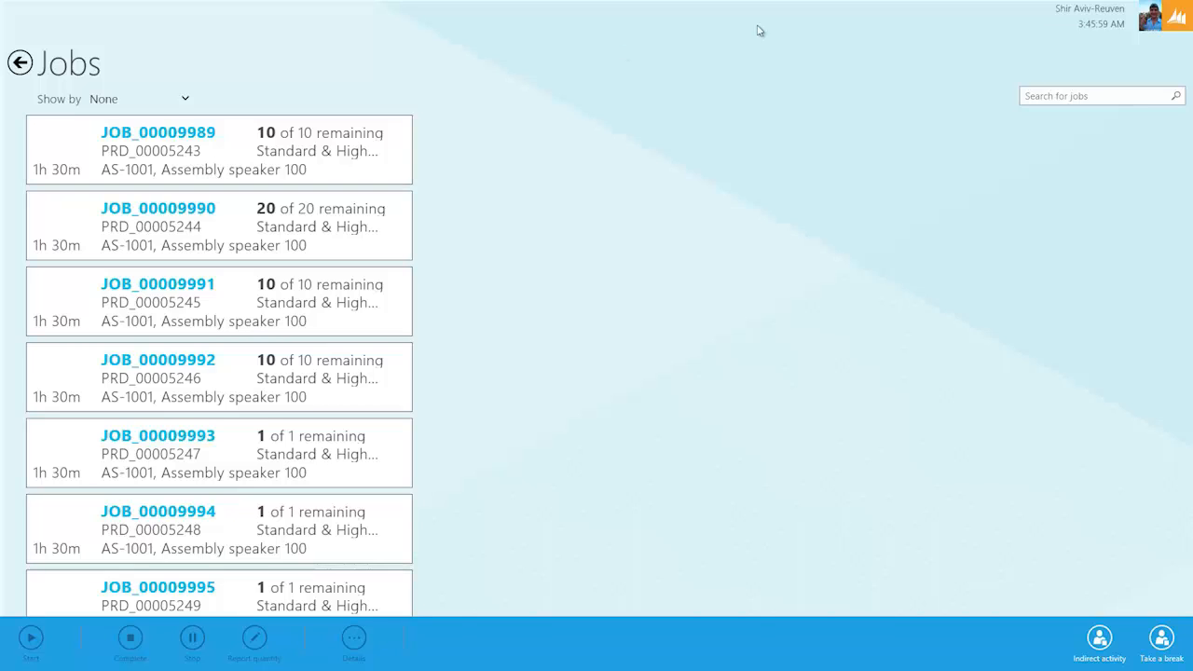
left_click(1091, 95)
type("49")
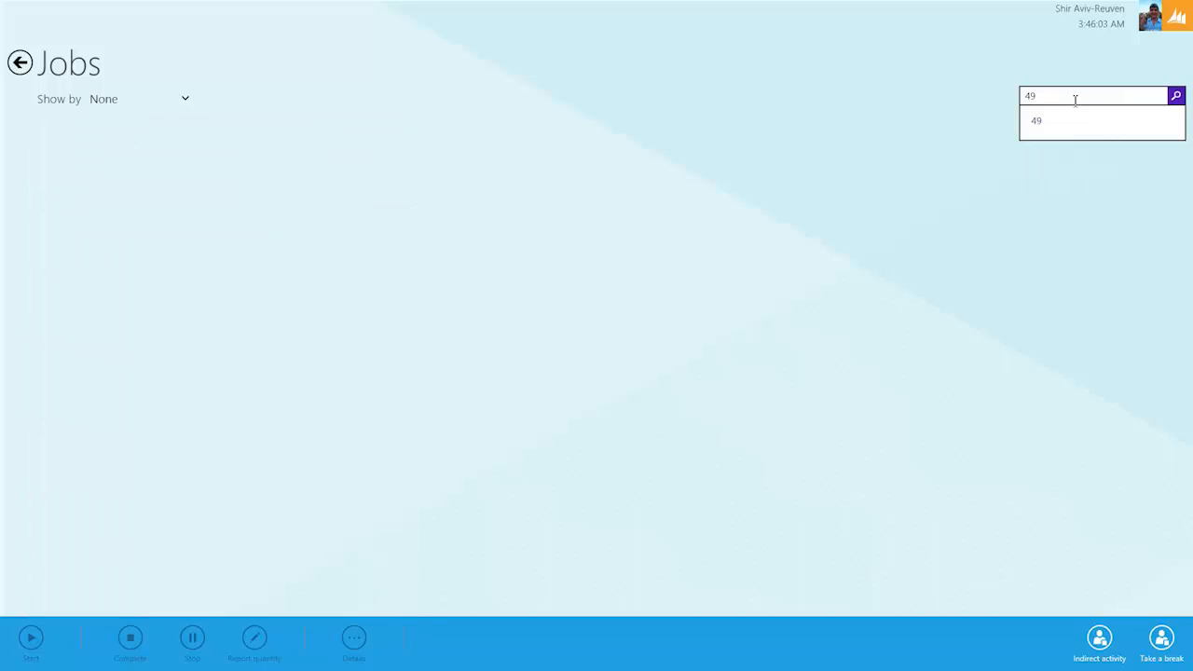
left_click(1175, 95)
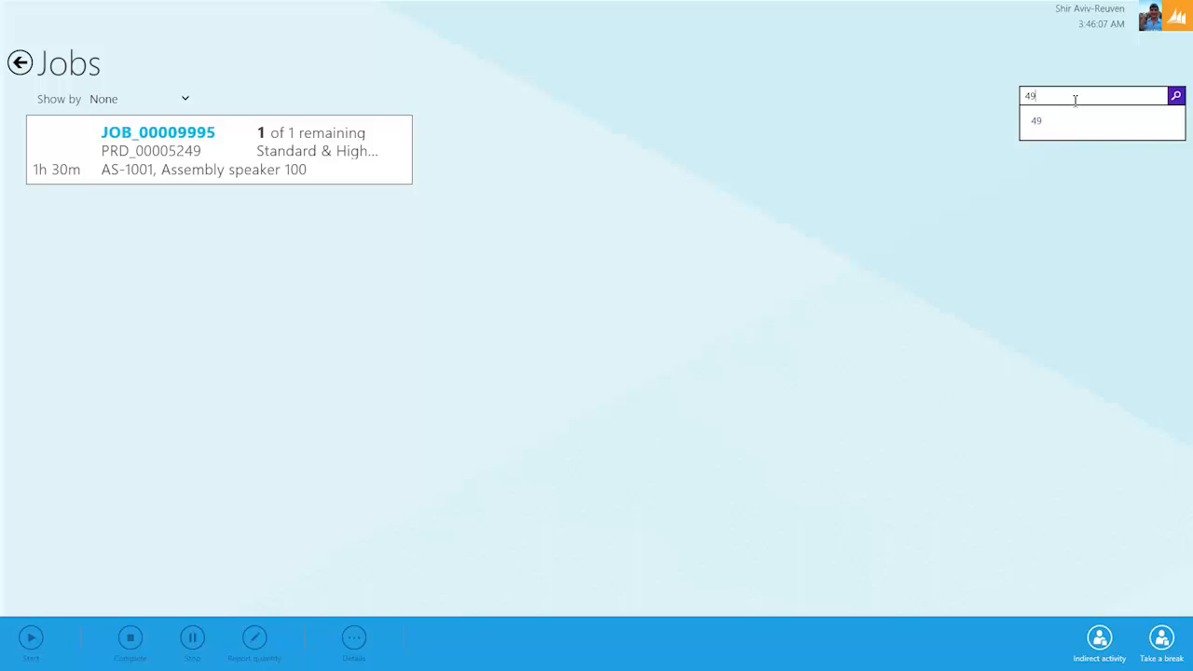
mouse_move(881, 105)
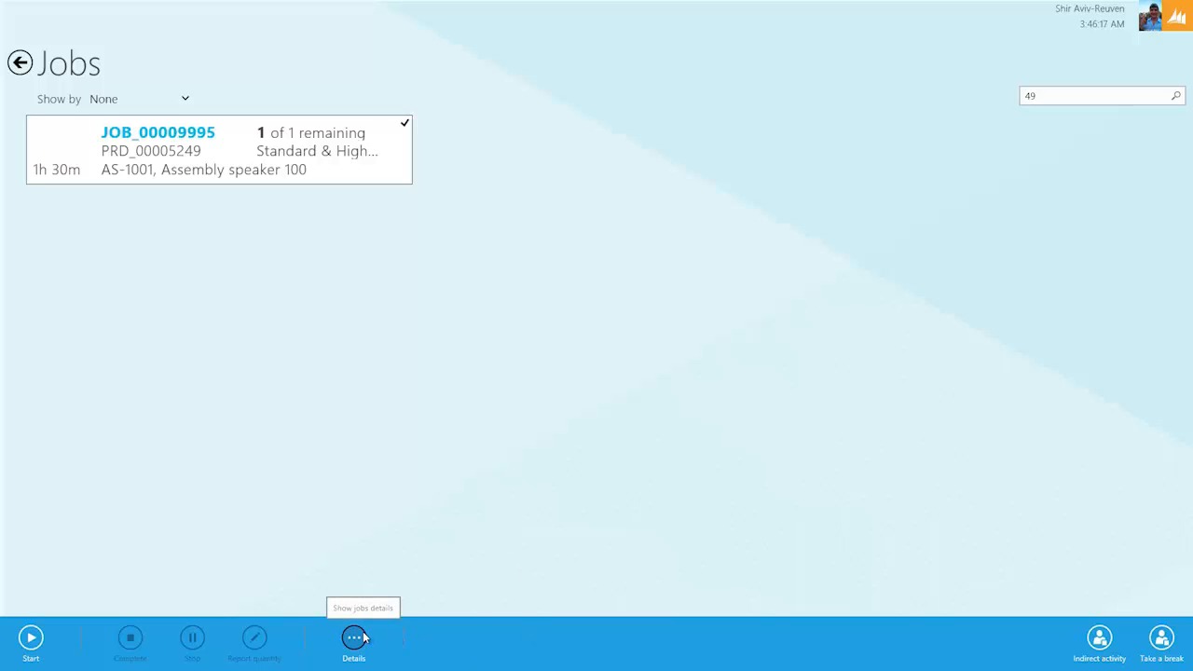
left_click(354, 638)
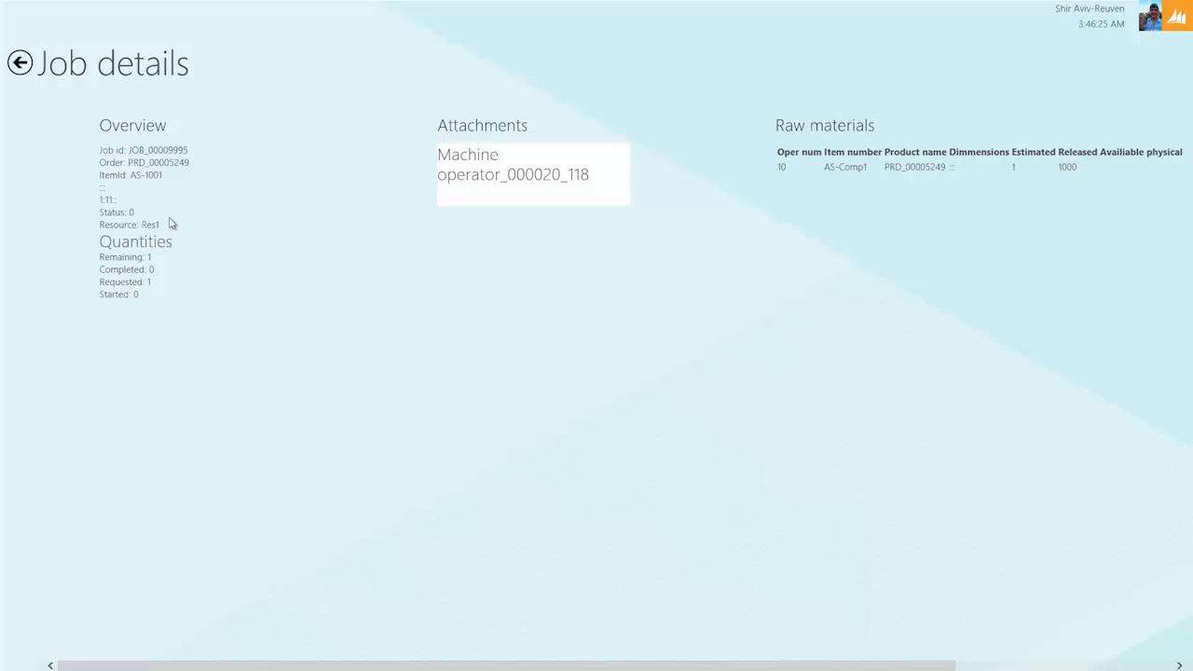
mouse_move(157, 268)
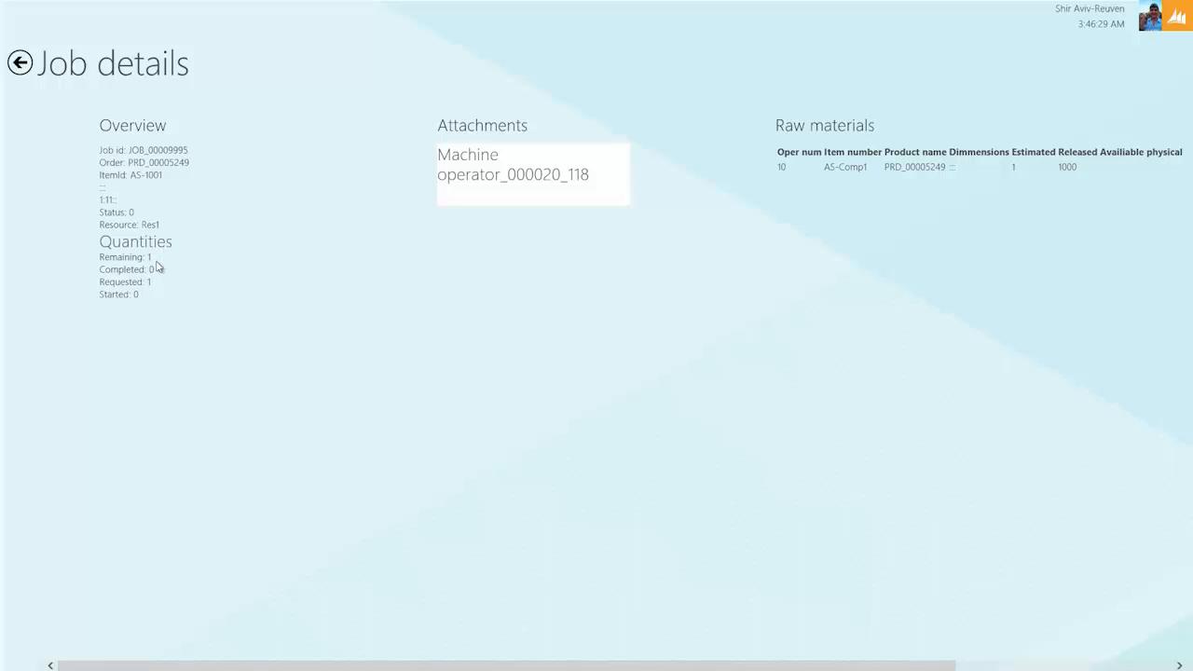
mouse_move(358, 302)
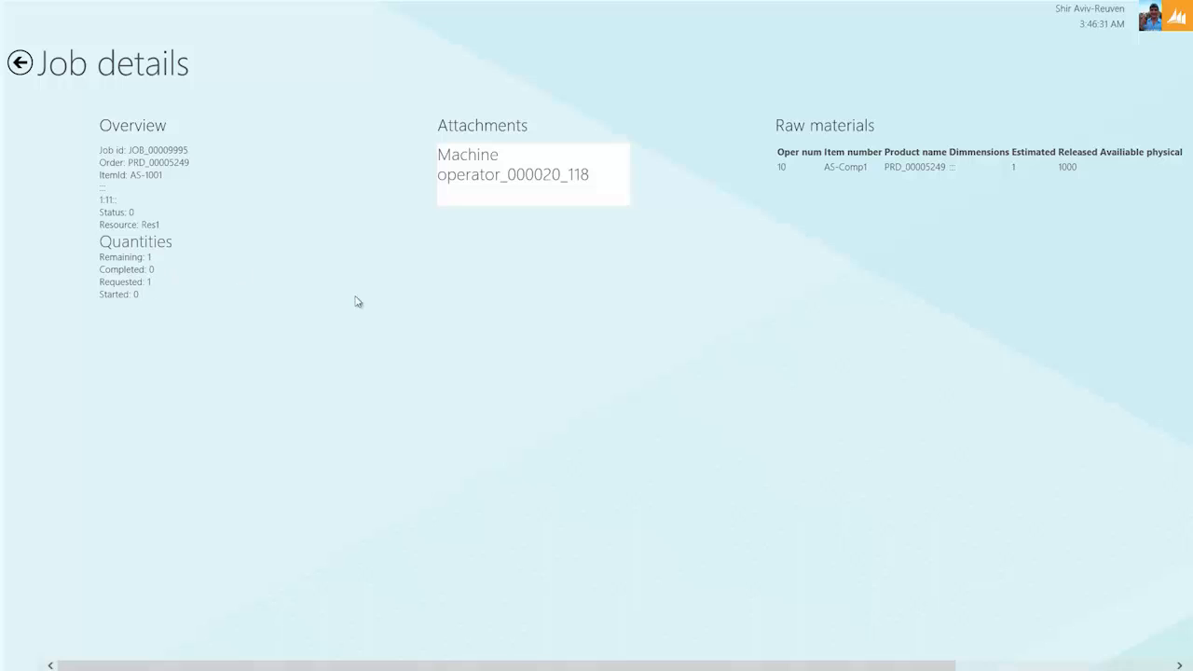
mouse_move(639, 317)
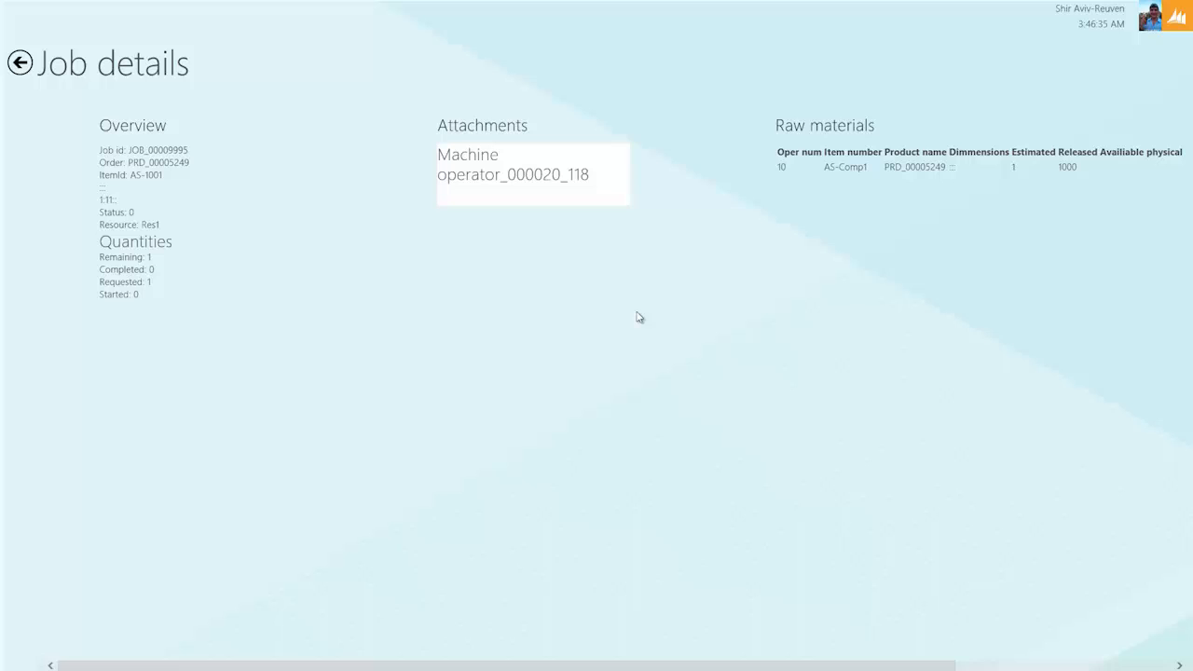
scroll("right", 3)
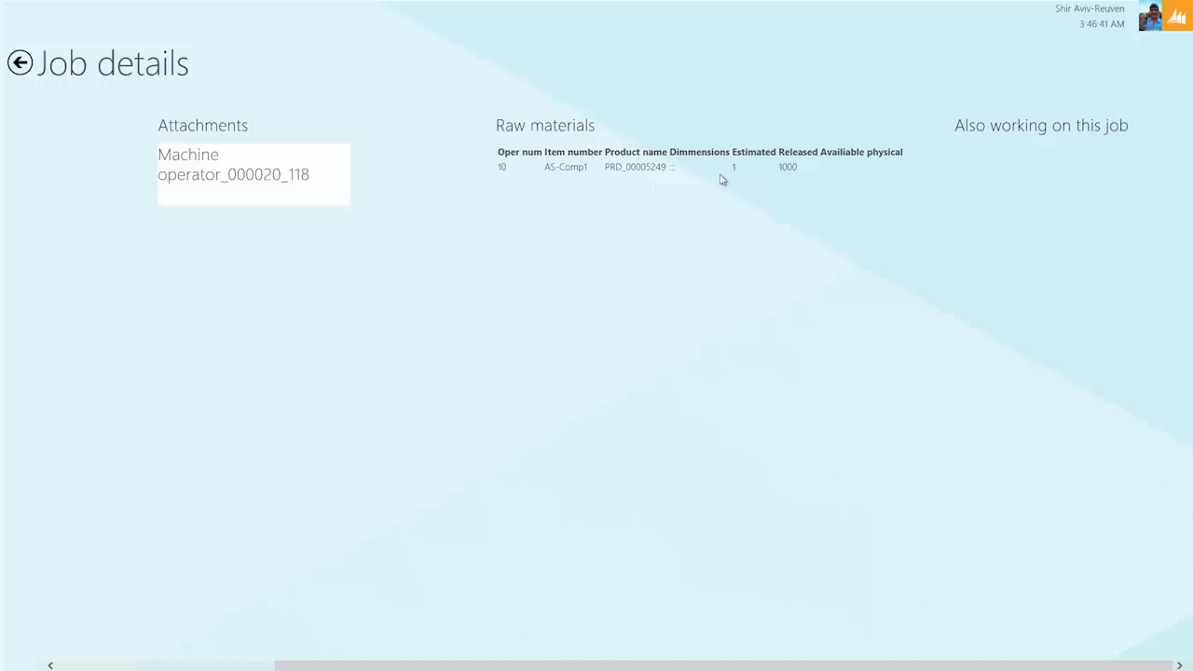
mouse_move(798, 177)
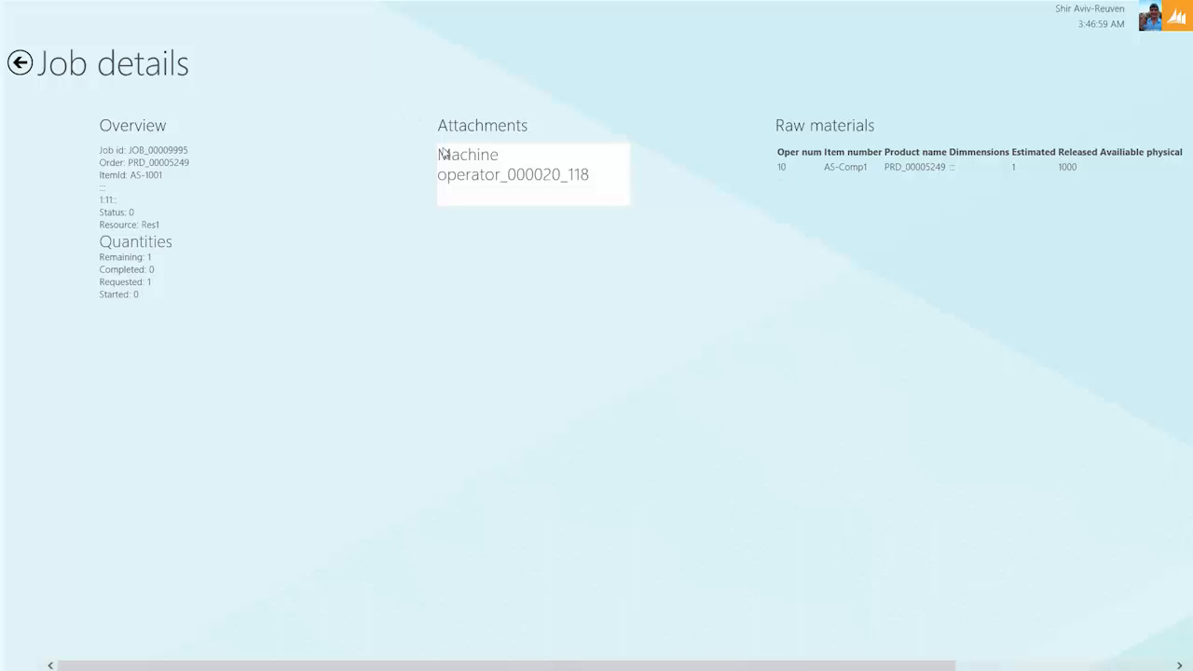
left_click(533, 175)
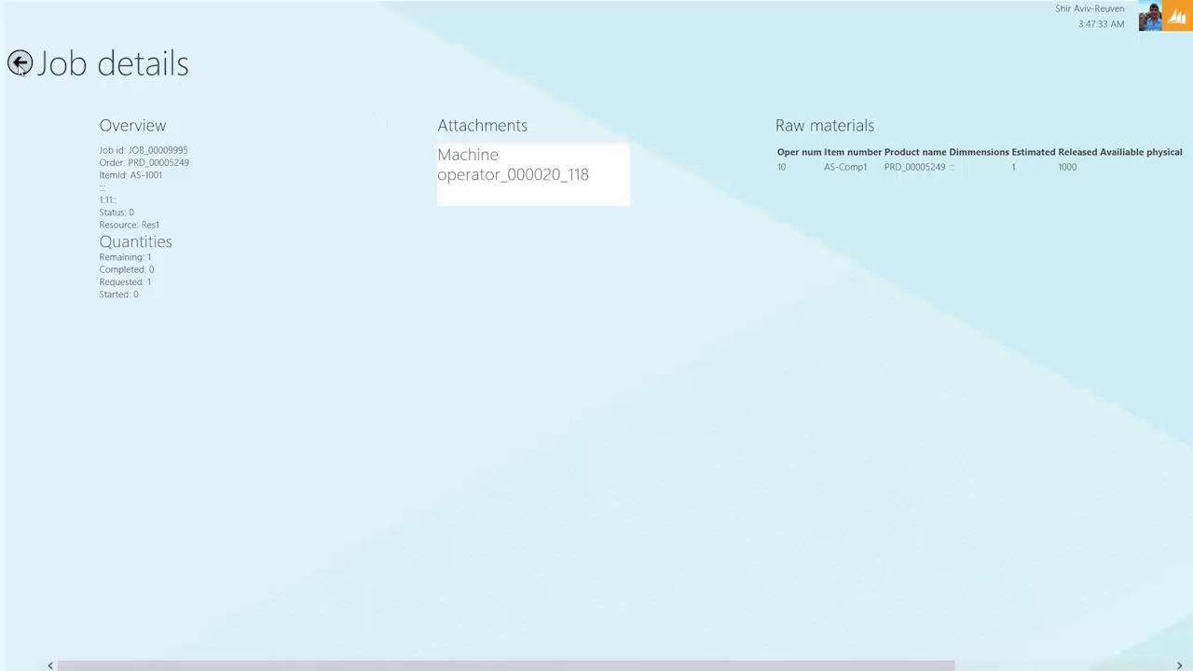
left_click(19, 64)
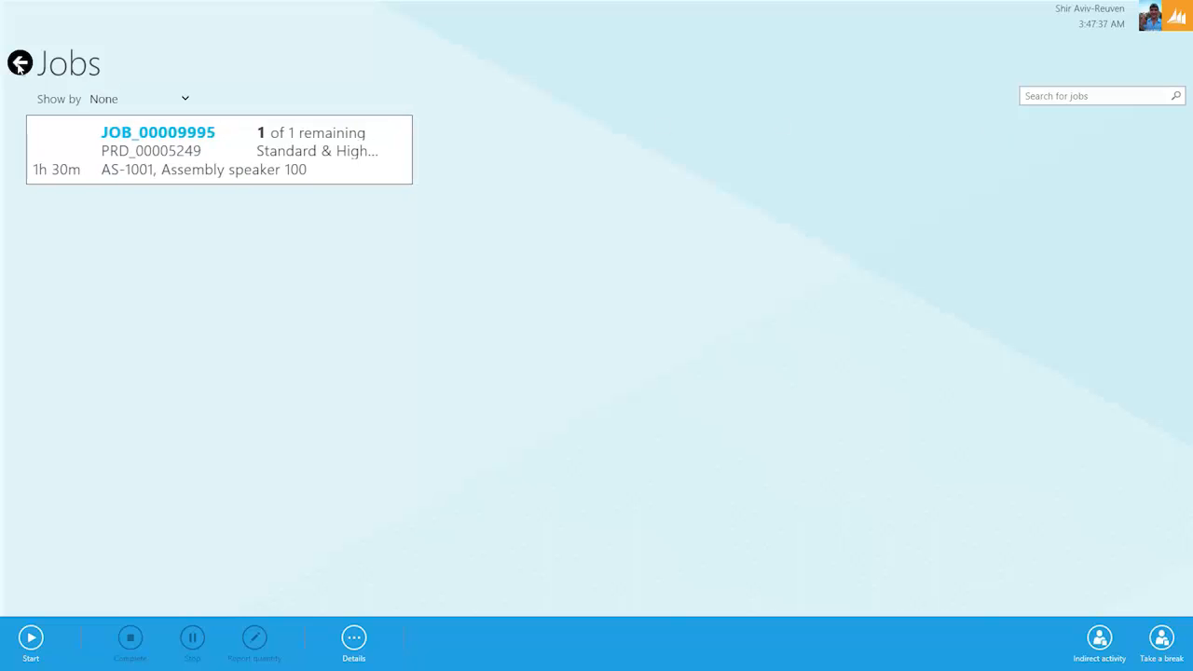
left_click(19, 64)
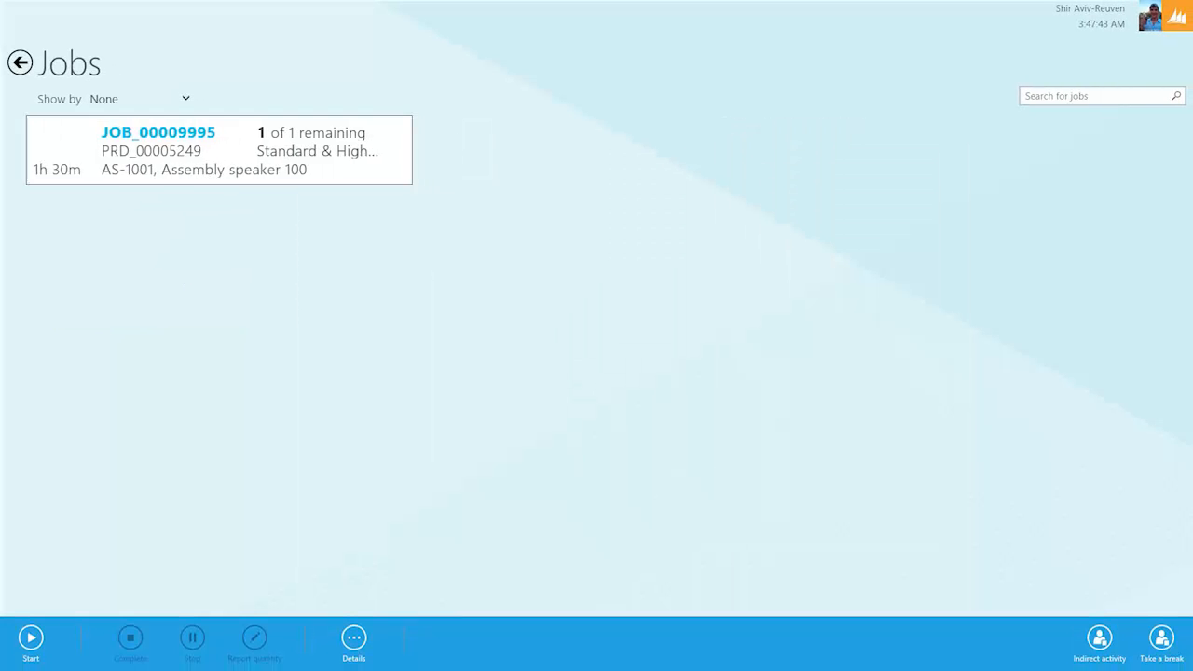
Step: Select the JOB_00009989 card in the full Jobs list
left_click(1093, 96)
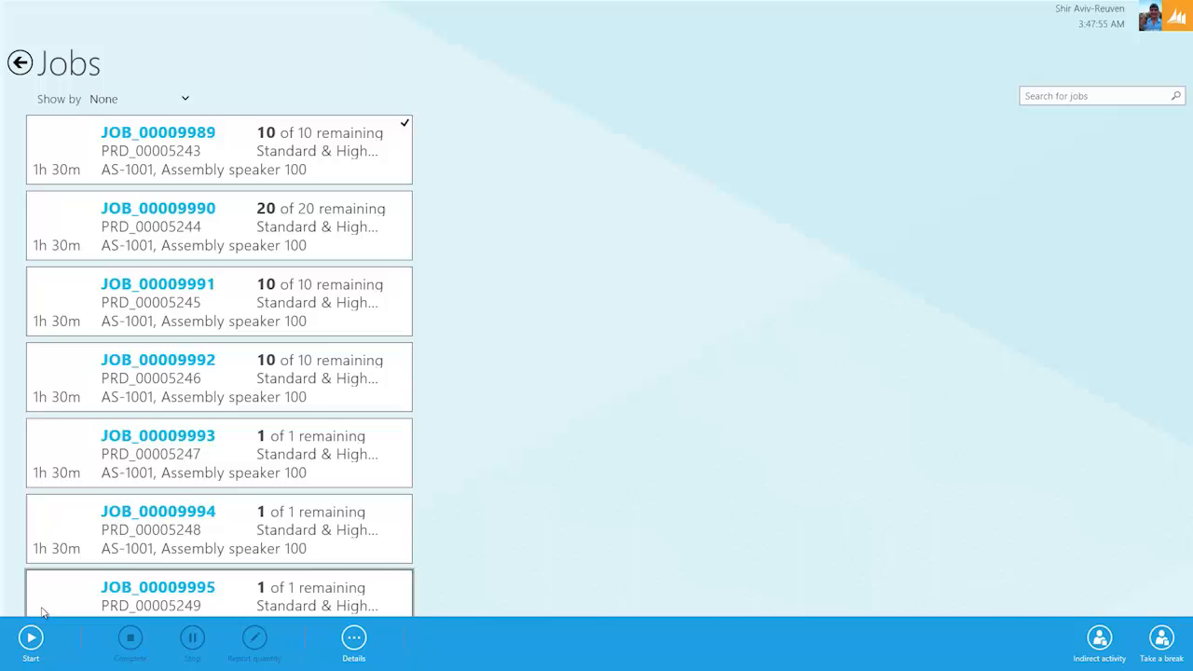
mouse_move(30, 637)
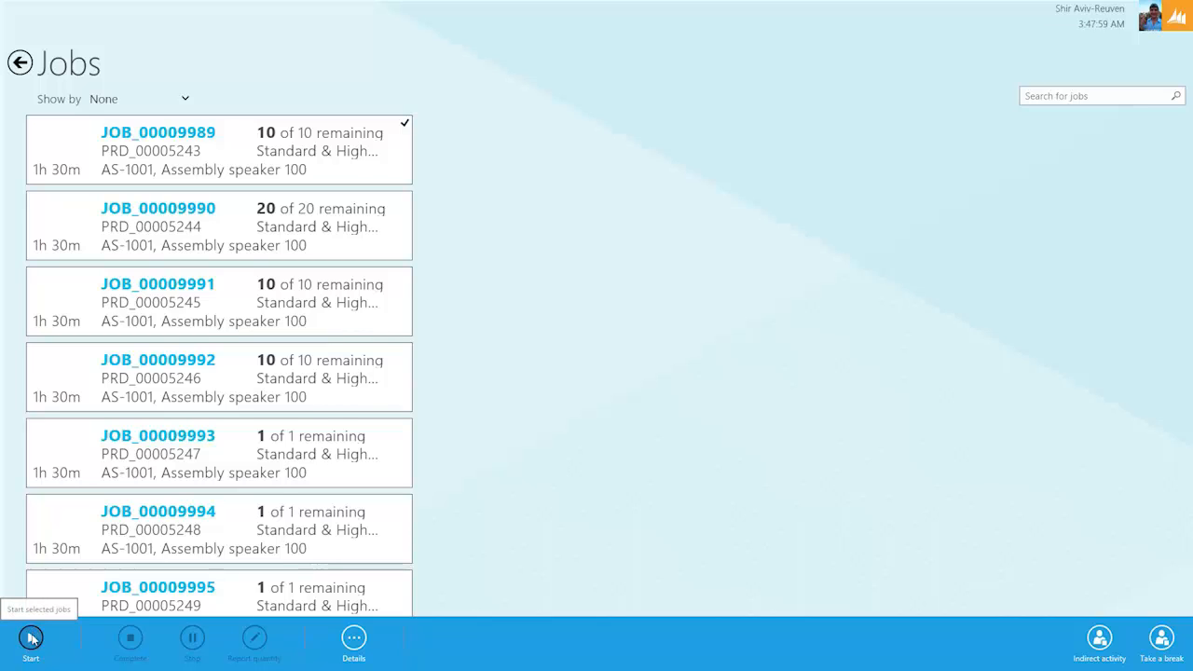
Step: Start JOB_00009989 with quantity to start adjusted back to 10
left_click(30, 638)
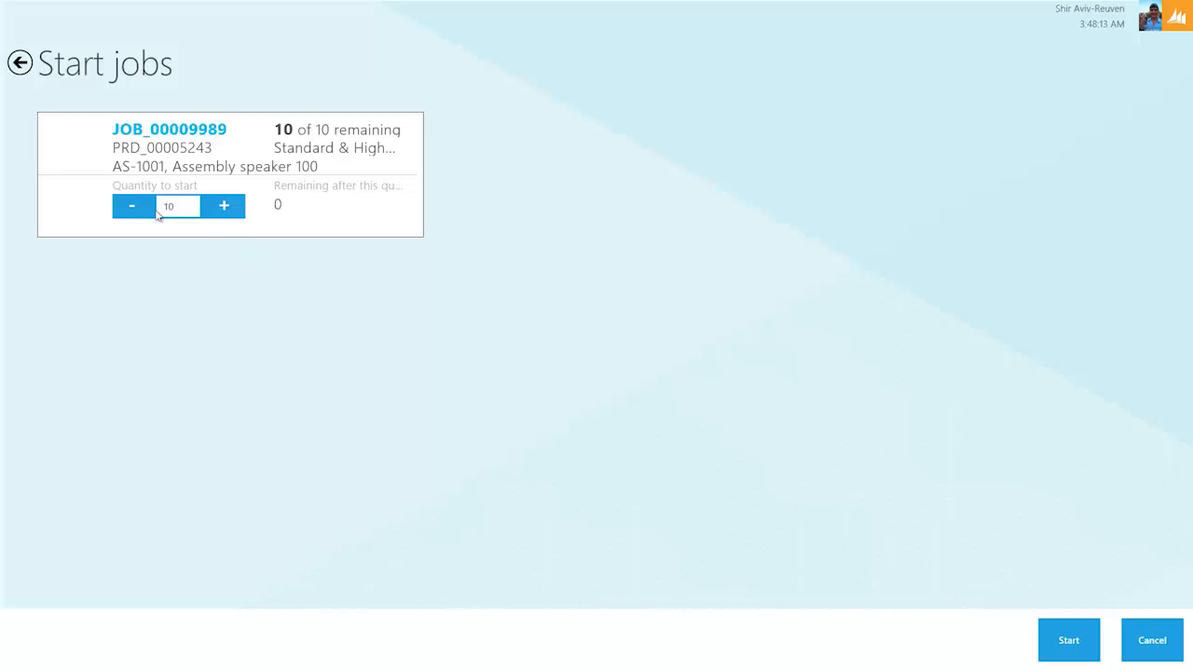
left_click(130, 205)
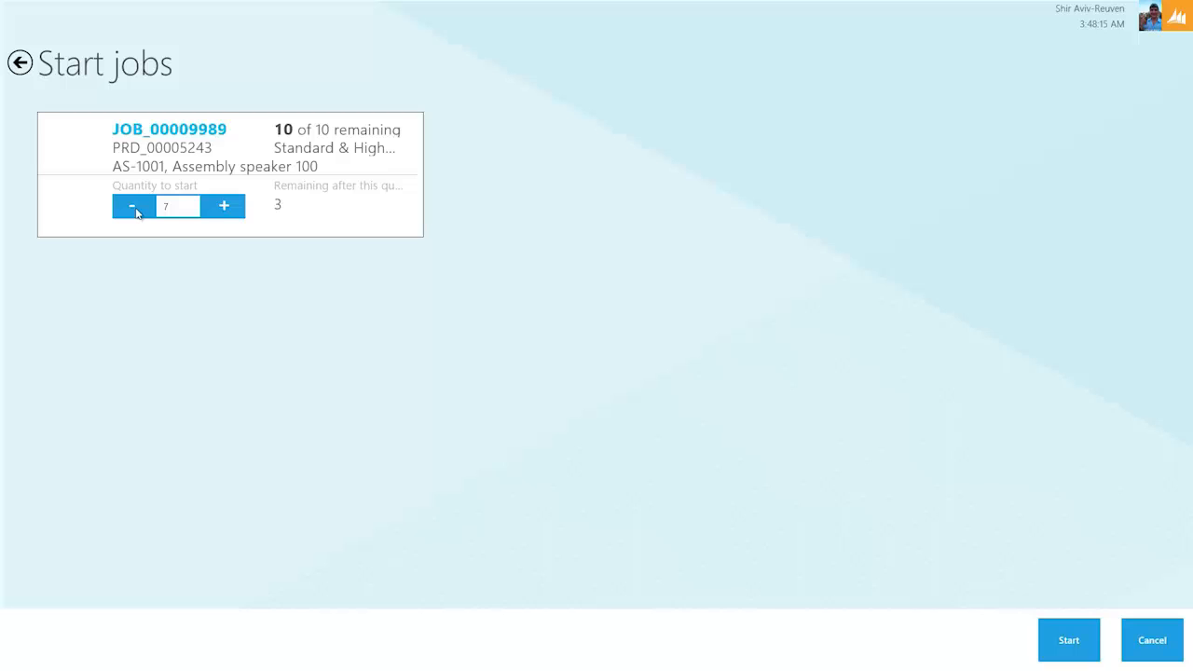
left_click(224, 205)
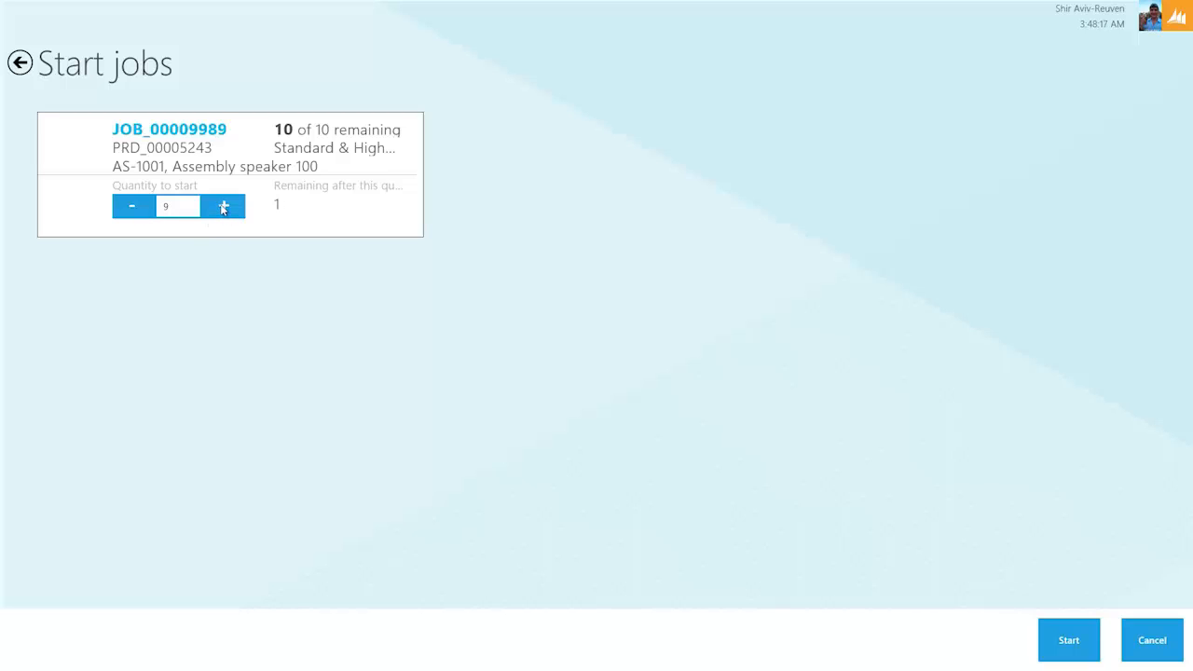
left_click(224, 205)
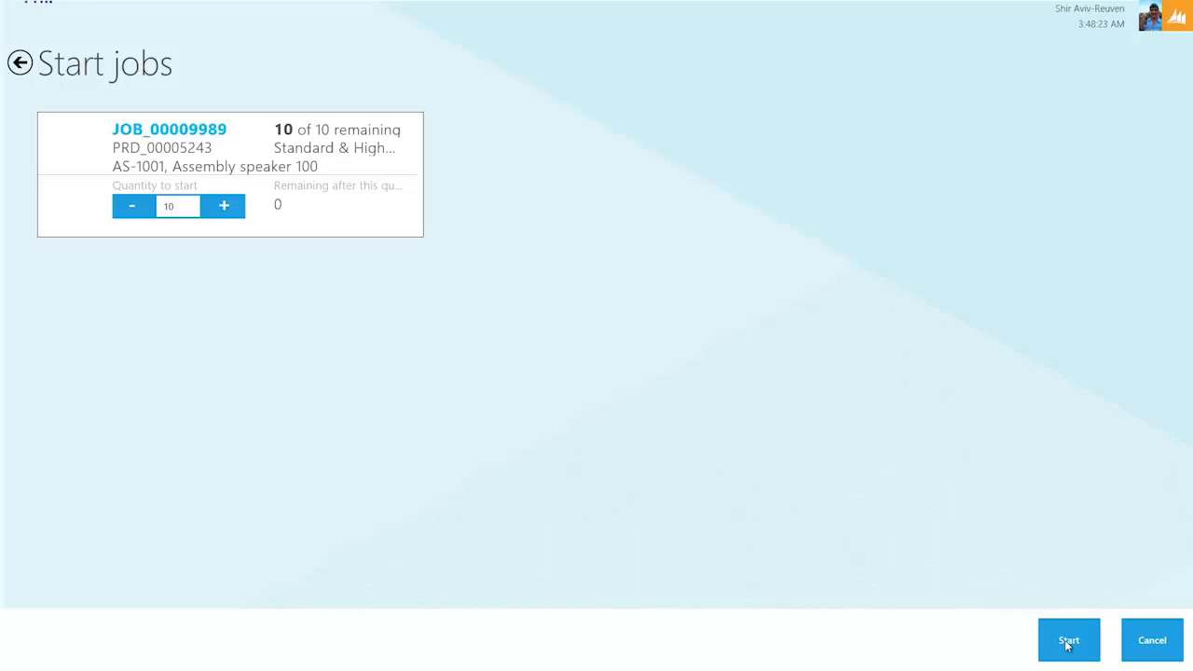
left_click(1068, 640)
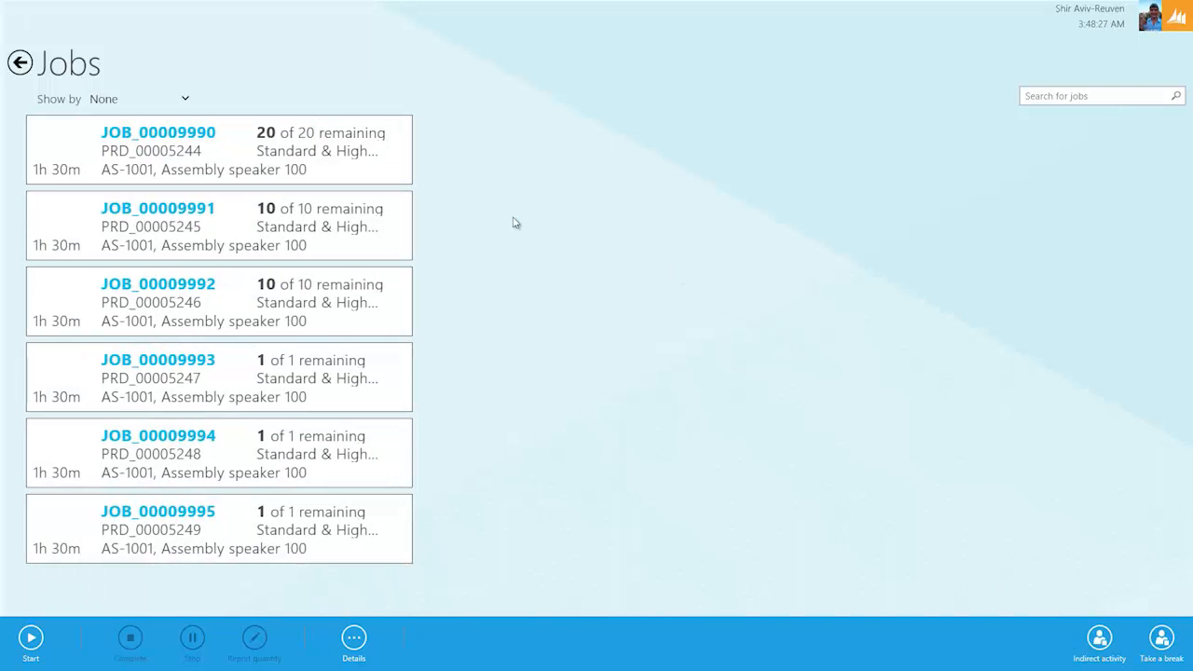
mouse_move(18, 63)
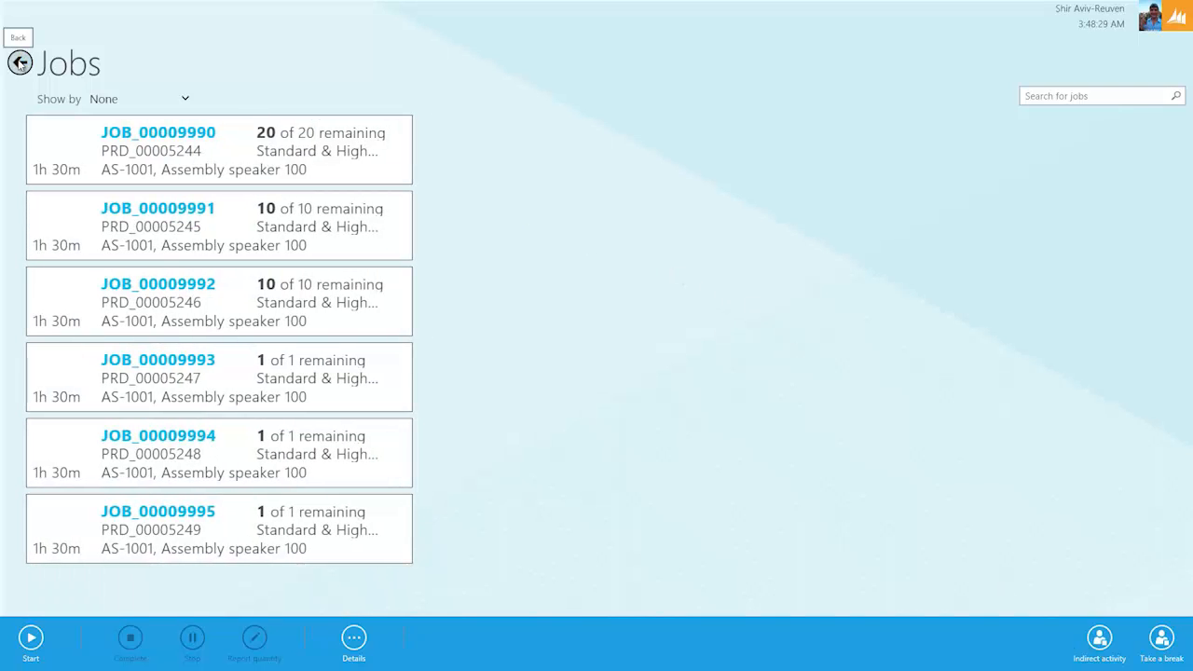
Step: Go back to Welcome and show My running jobs listing only JOB_00009989
left_click(17, 37)
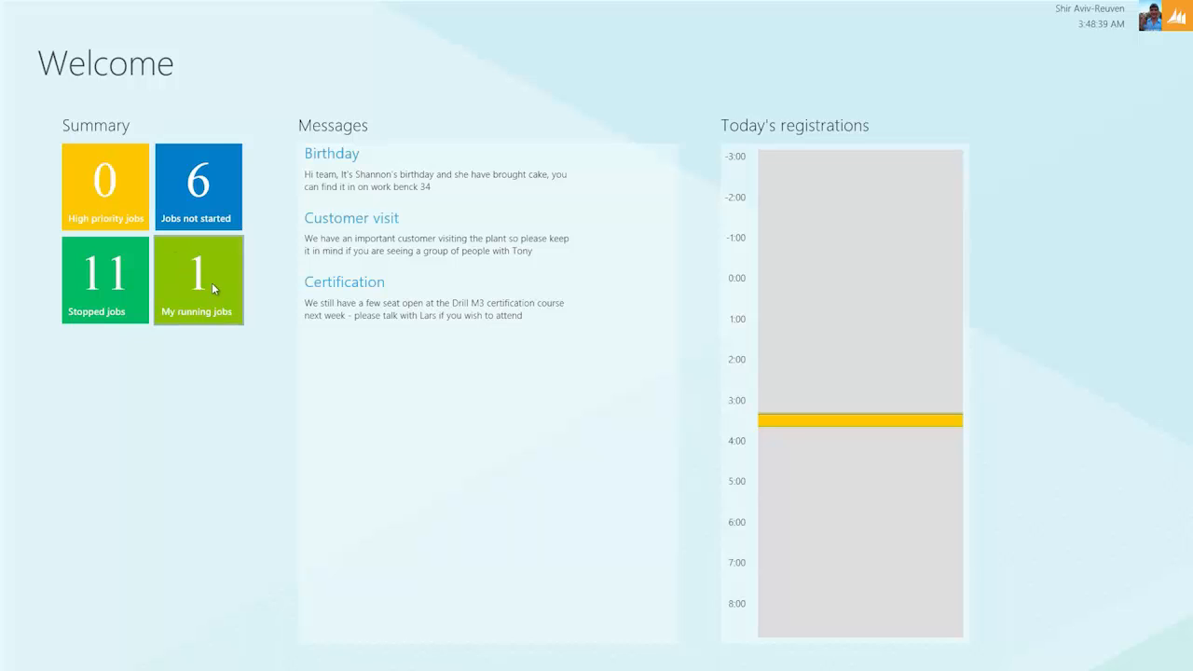
left_click(198, 280)
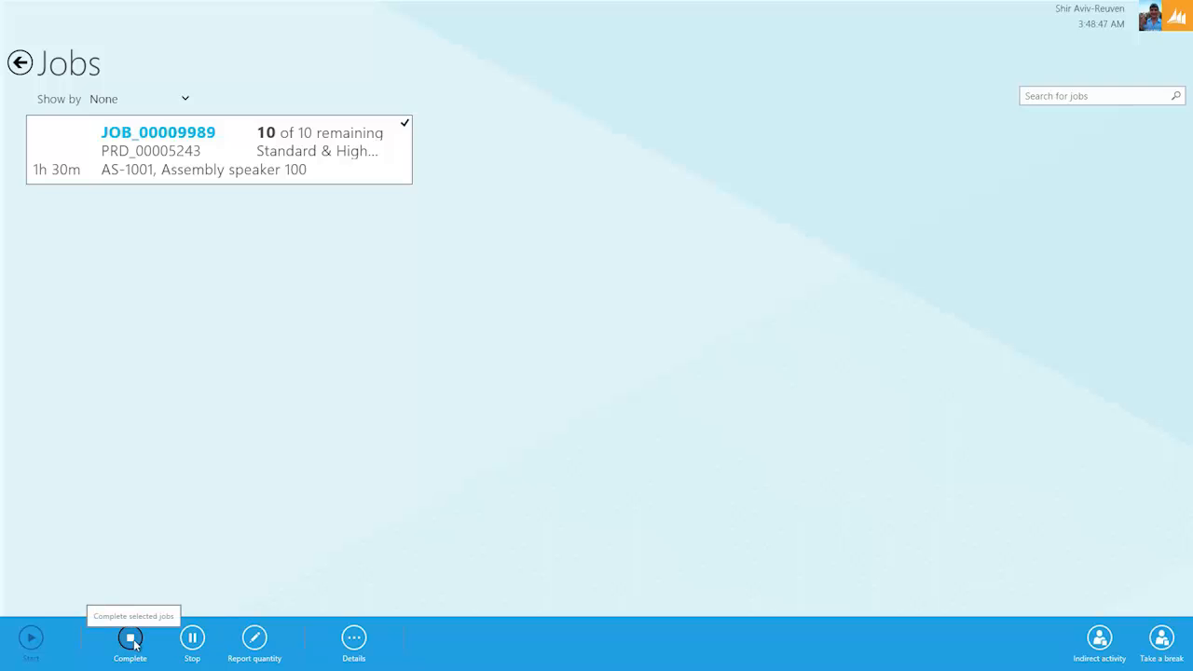
Step: Report JOB_00009989 with good quantity 10 and status Complete
left_click(131, 638)
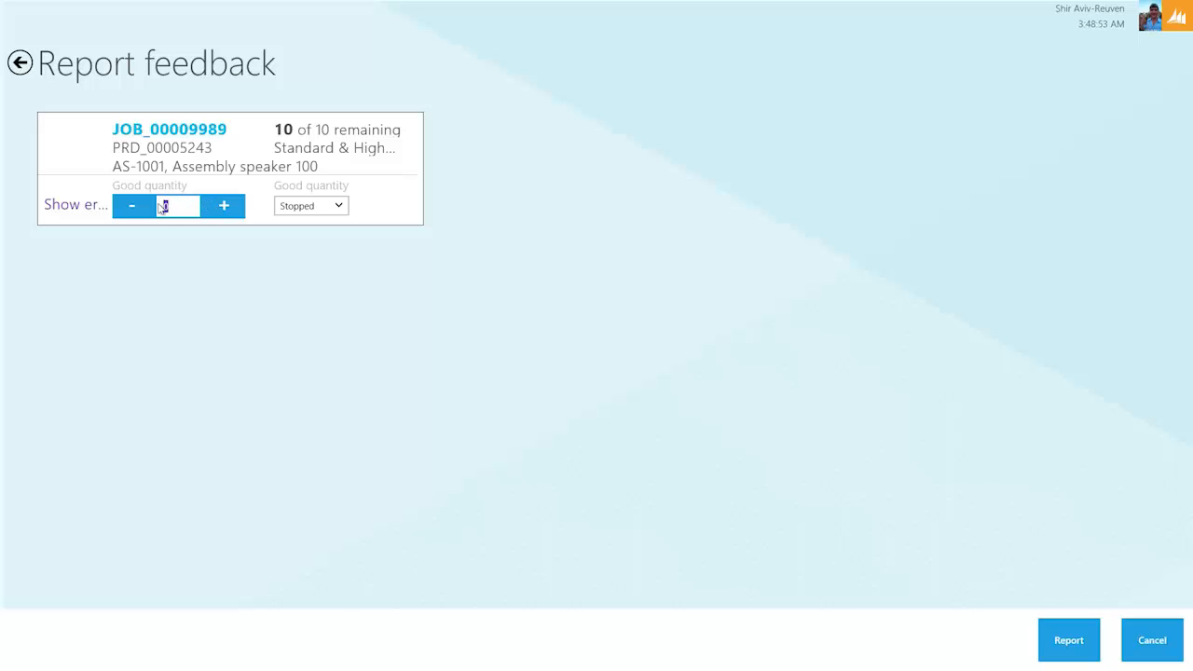
type("10")
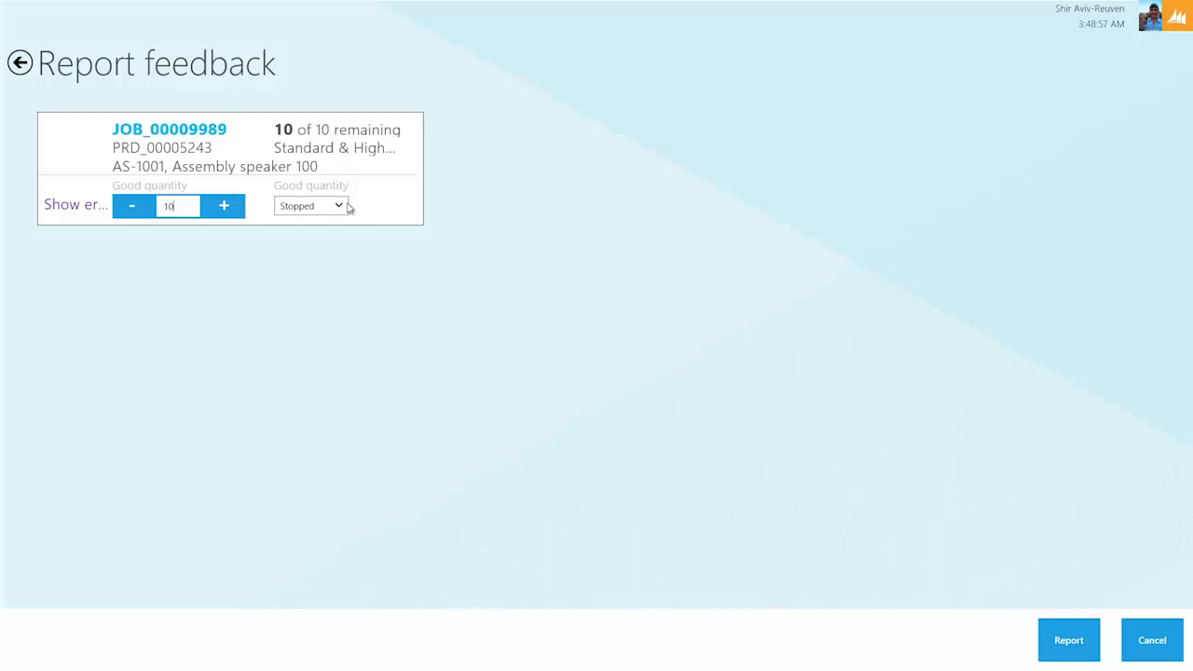
left_click(310, 205)
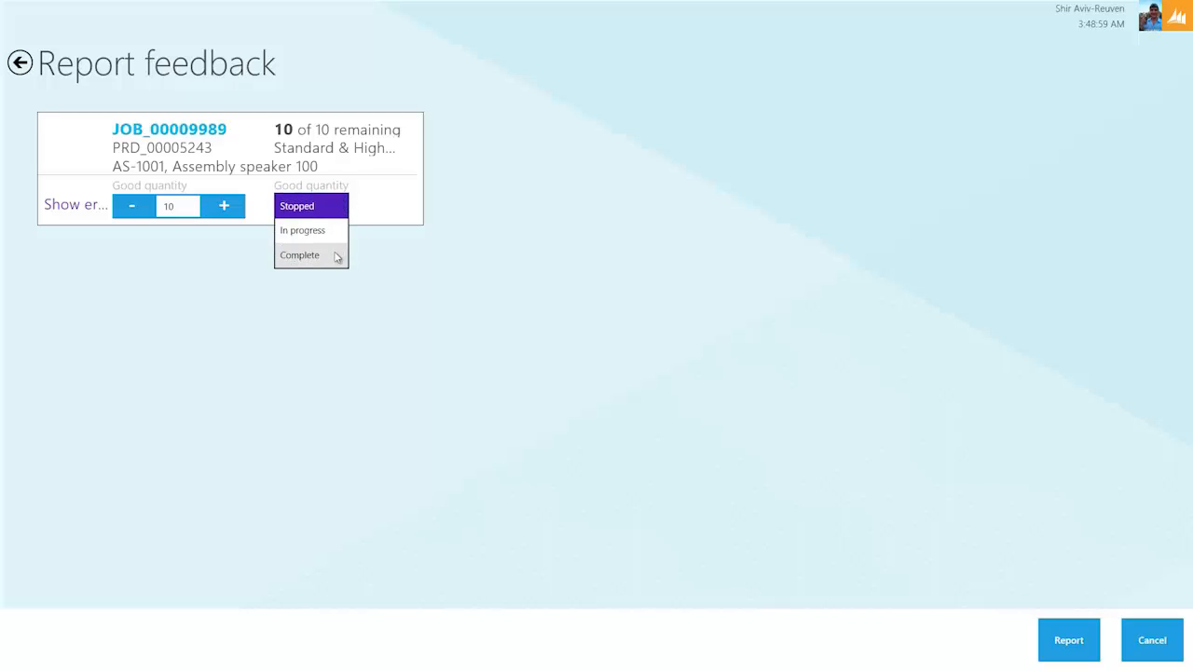
left_click(298, 254)
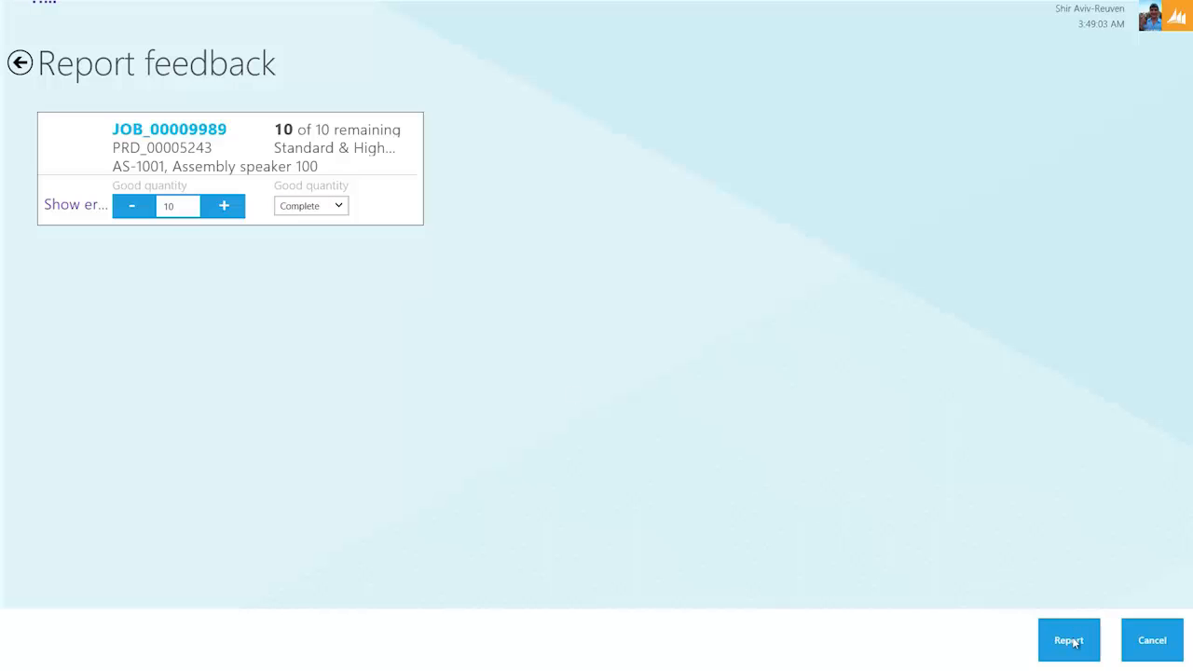
left_click(1071, 642)
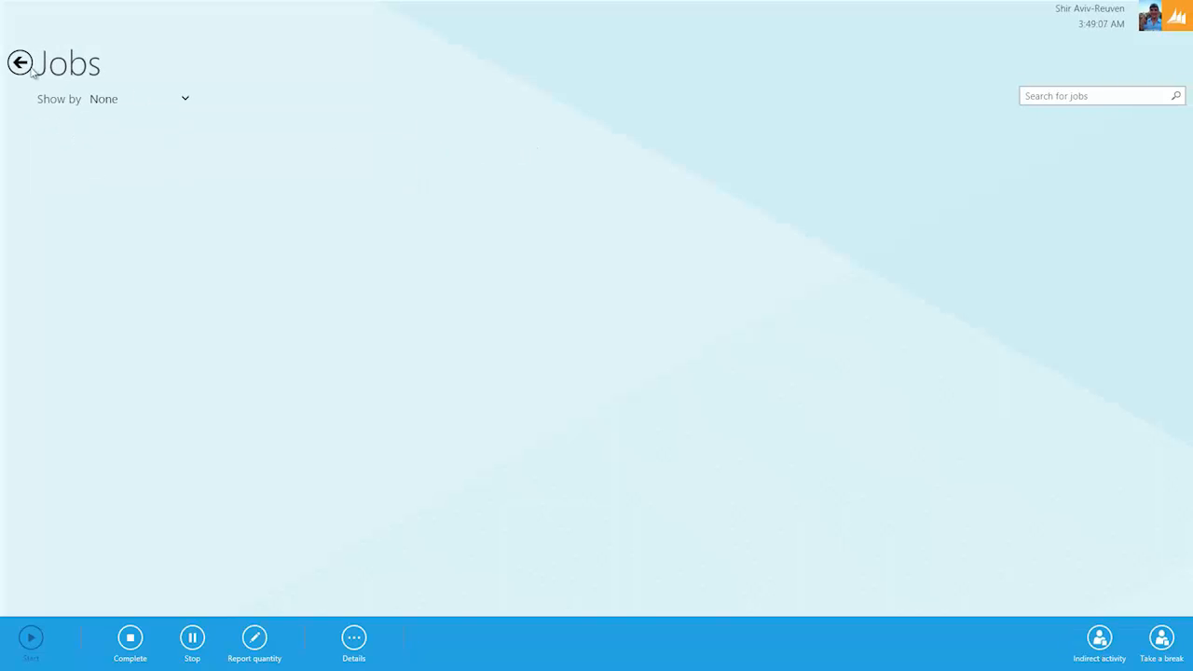
Step: Return from the Jobs page to the Welcome dashboard showing 0 running and 12 stopped jobs
left_click(19, 63)
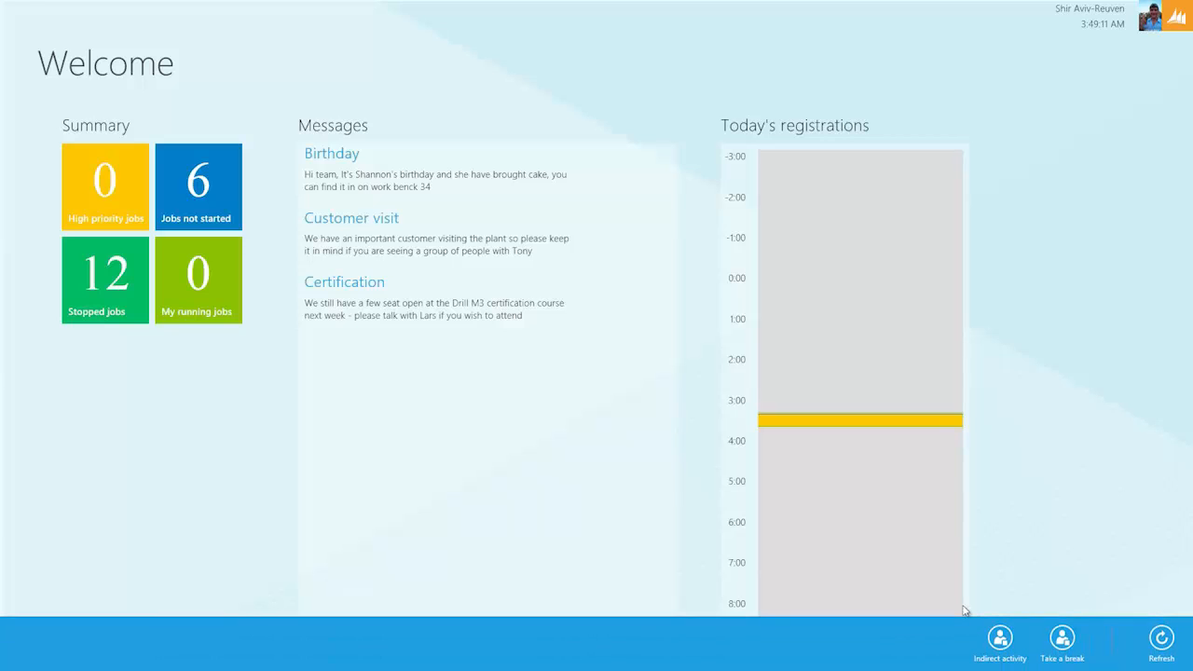
left_click(1162, 638)
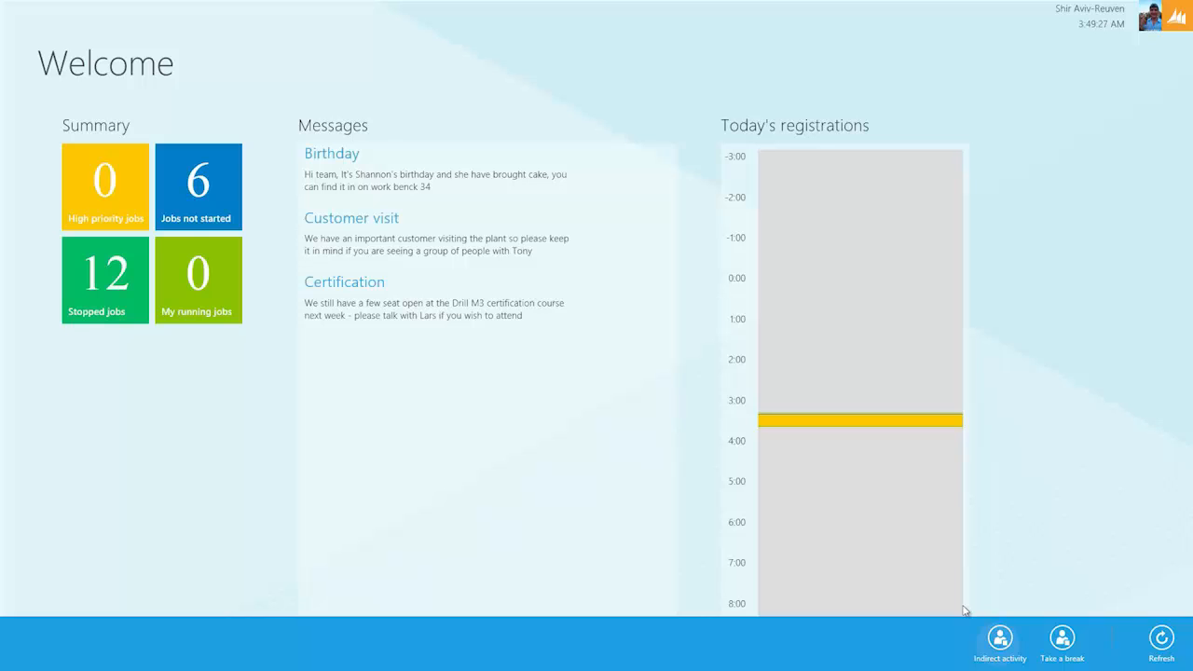
Step: Start an indirect activity, then show the Take a break menu with the lunch option
left_click(1000, 643)
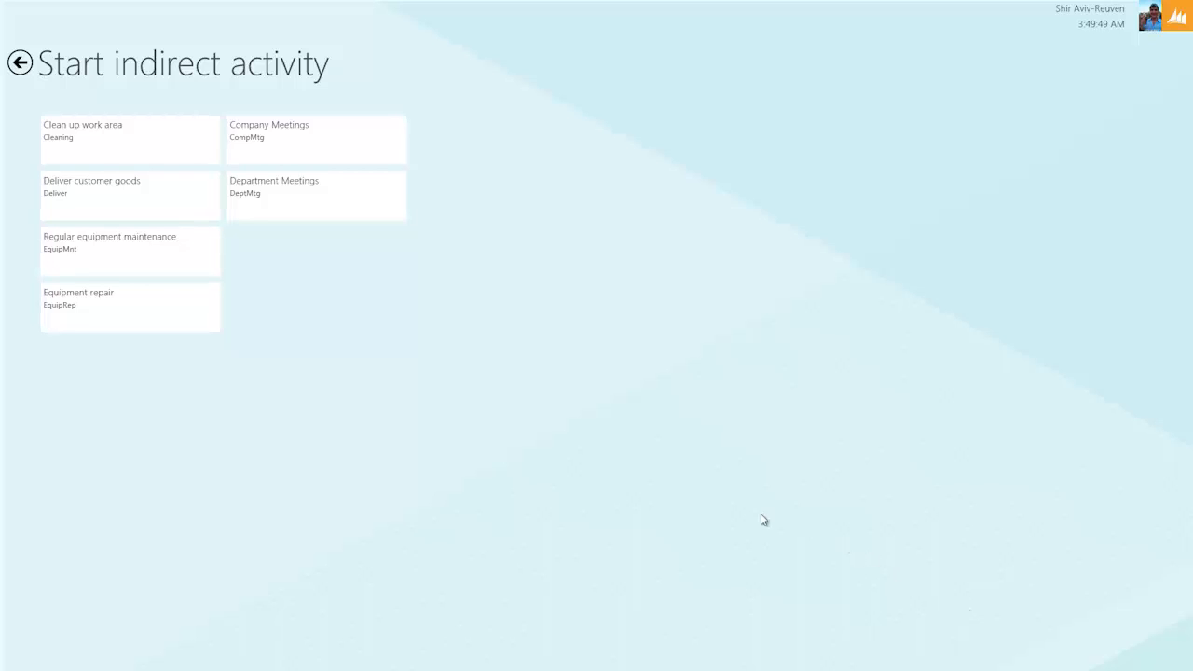
mouse_move(131, 252)
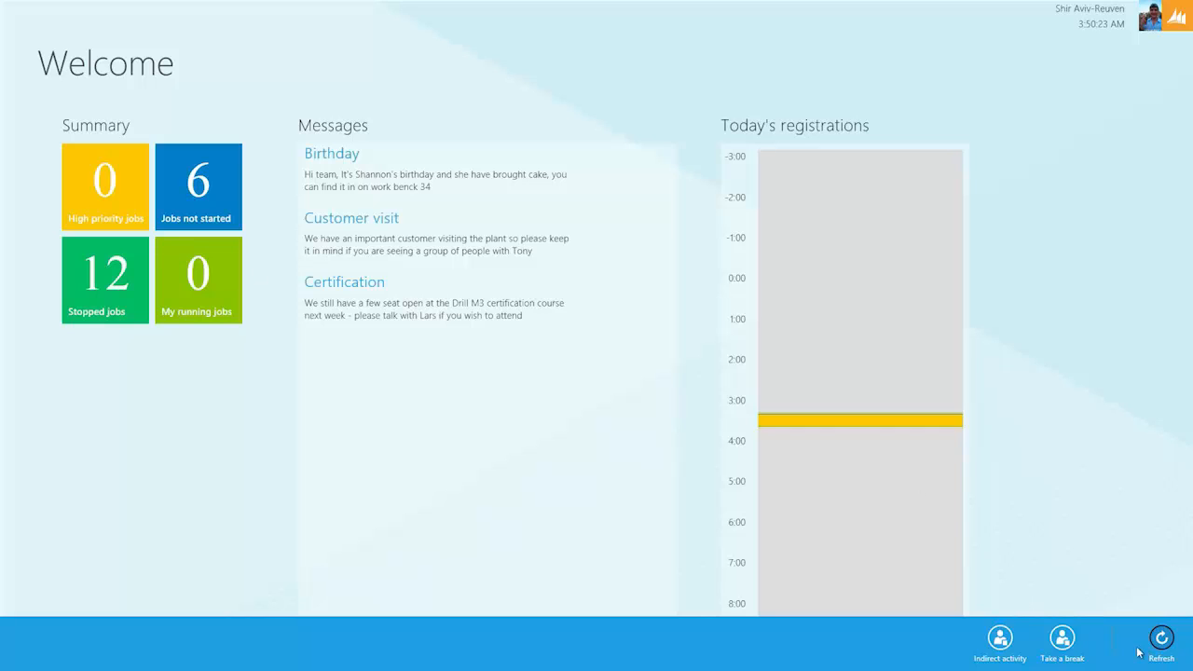
left_click(1061, 642)
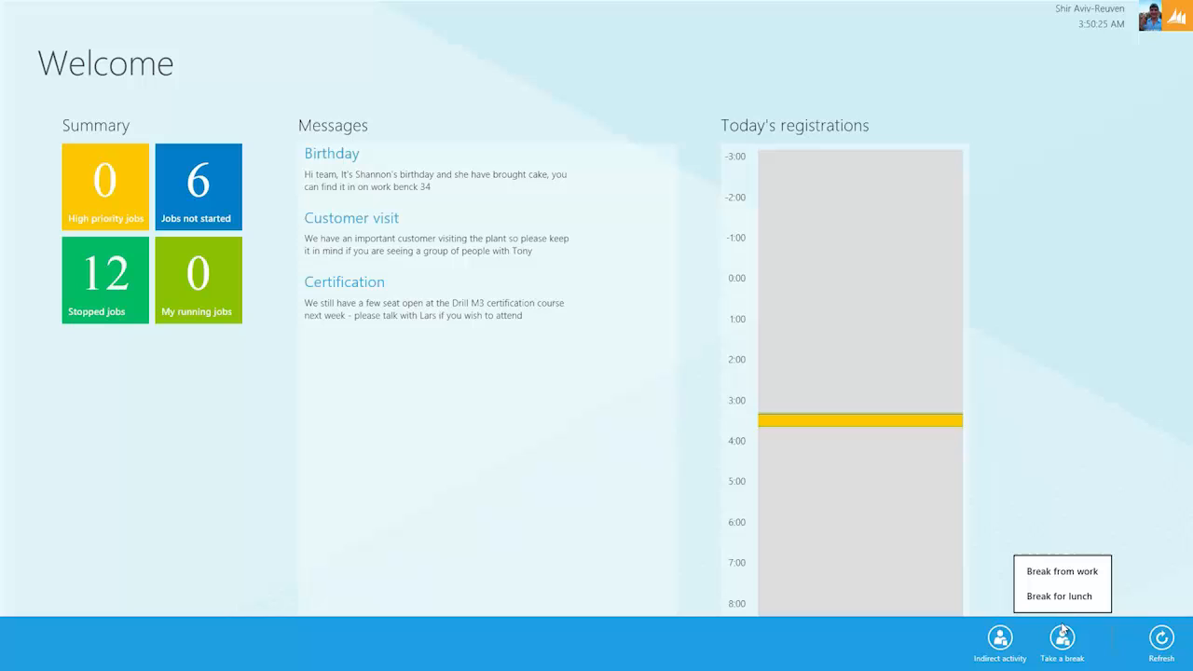